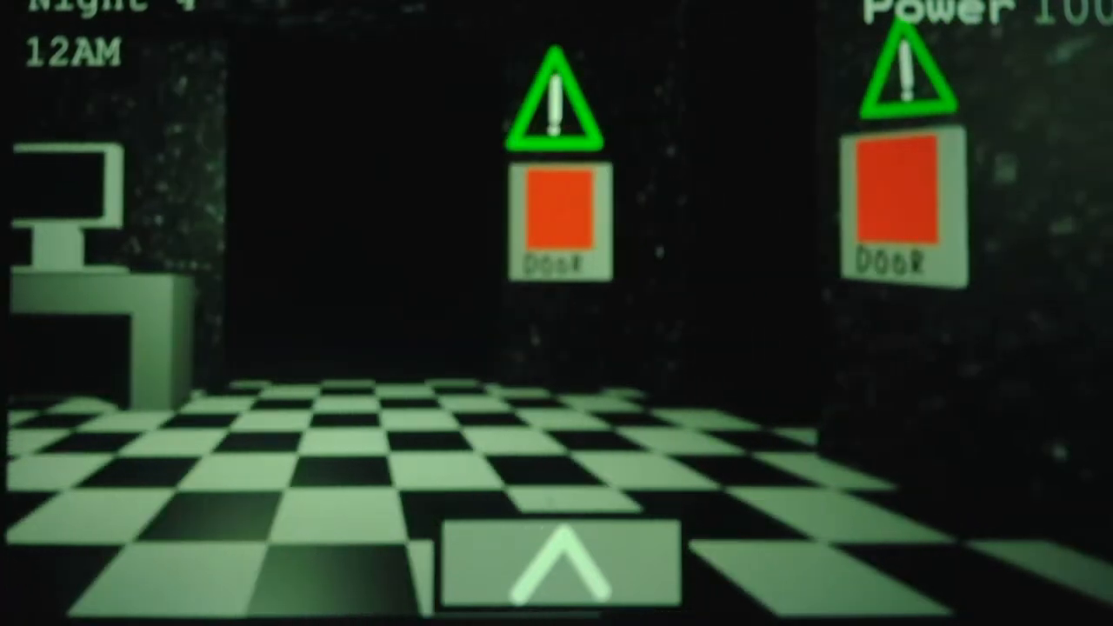
Step: End the Night 4 attempt from the office and return to the title menu with Load 4 and New
left_click(560, 212)
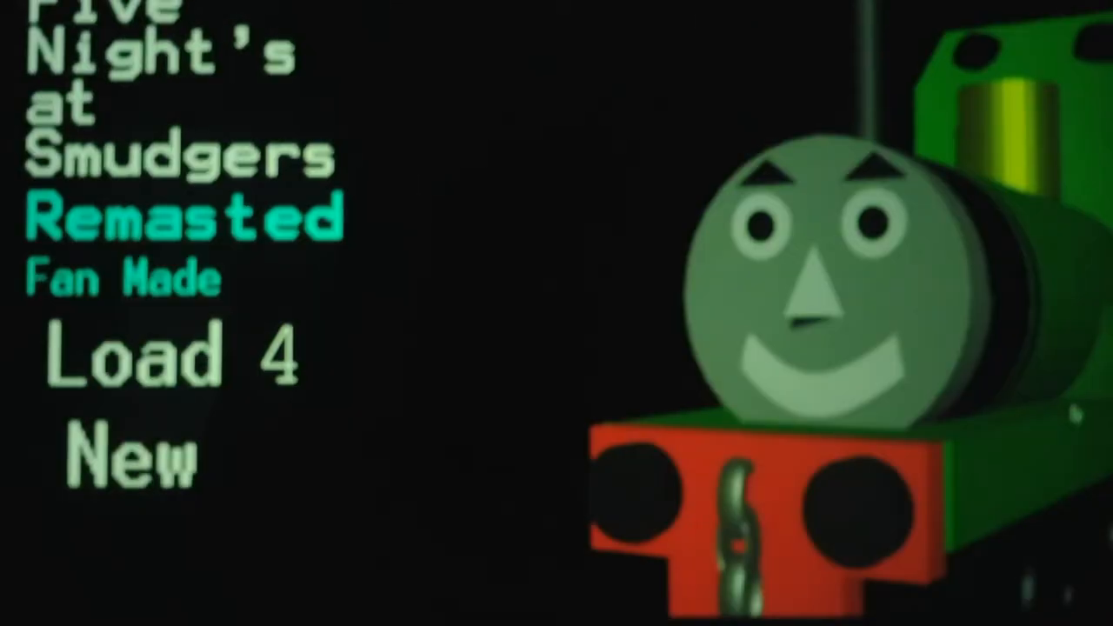
Step: Load the saved Night 4 and view the Mine shaft 2 camera at 12AM
left_click(170, 356)
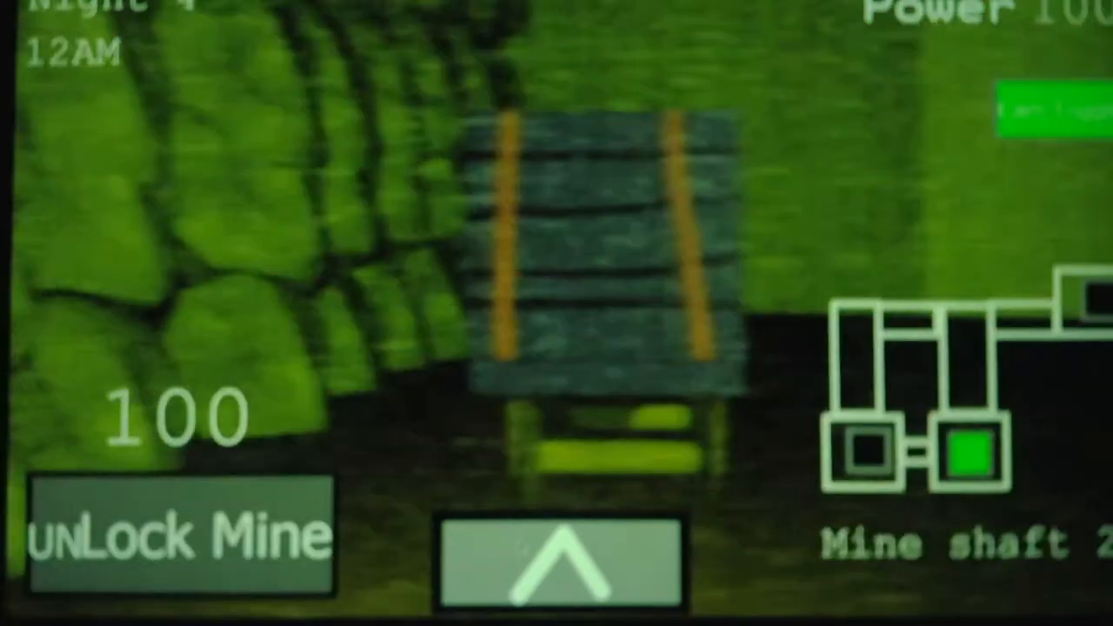
Step: Lower the tablet, recheck Mine shaft 1 at 1AM and lock the mine so it shows Working...
left_click(556, 557)
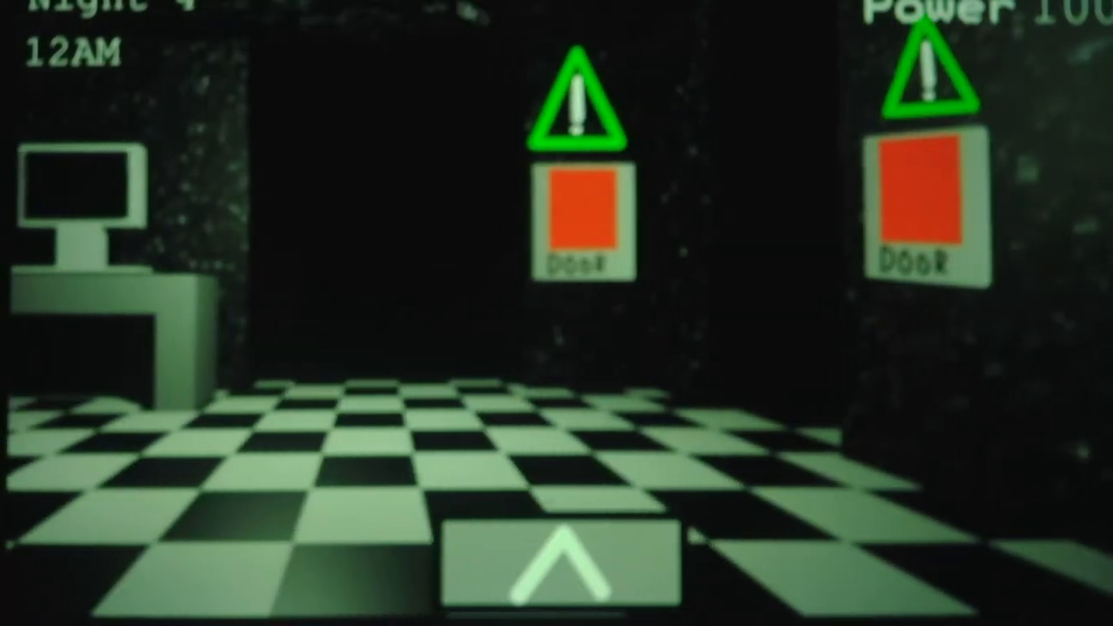
left_click(900, 200)
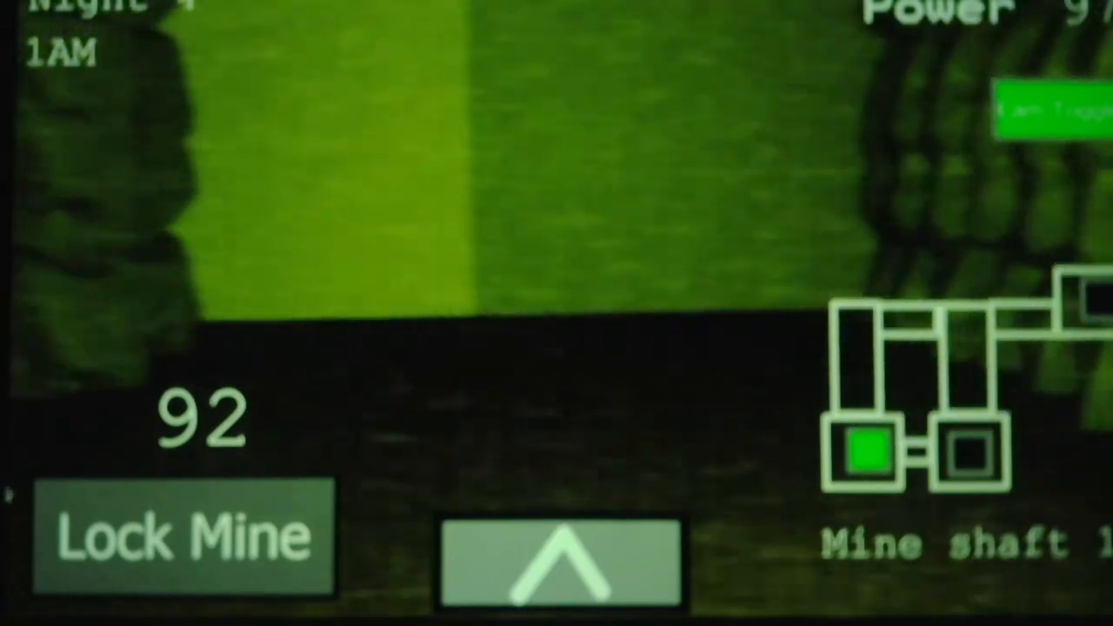
left_click(183, 532)
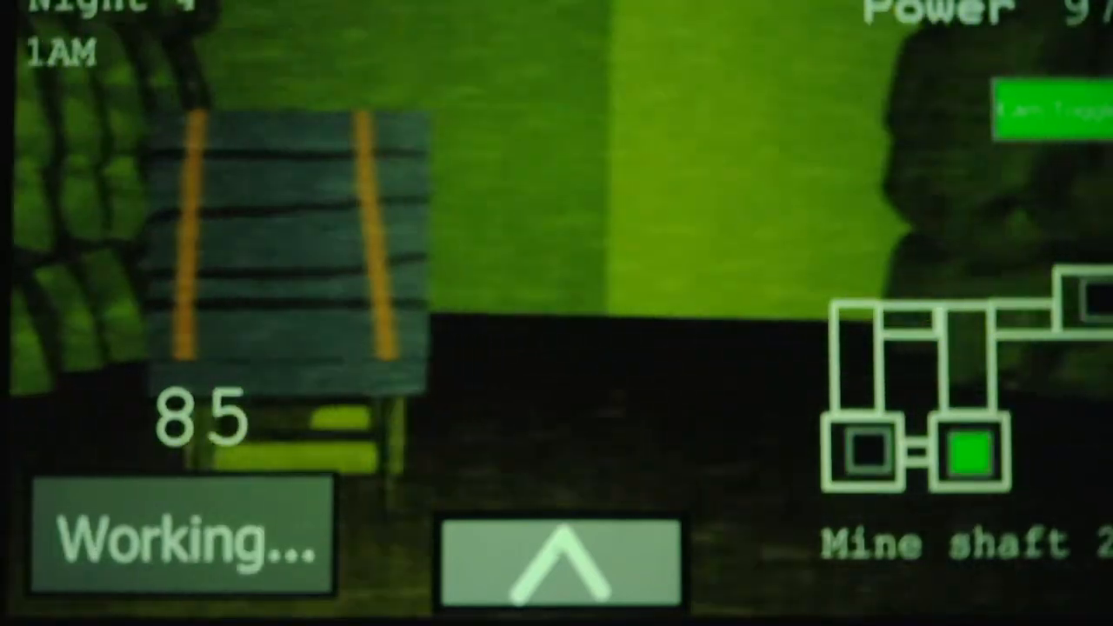
left_click(559, 560)
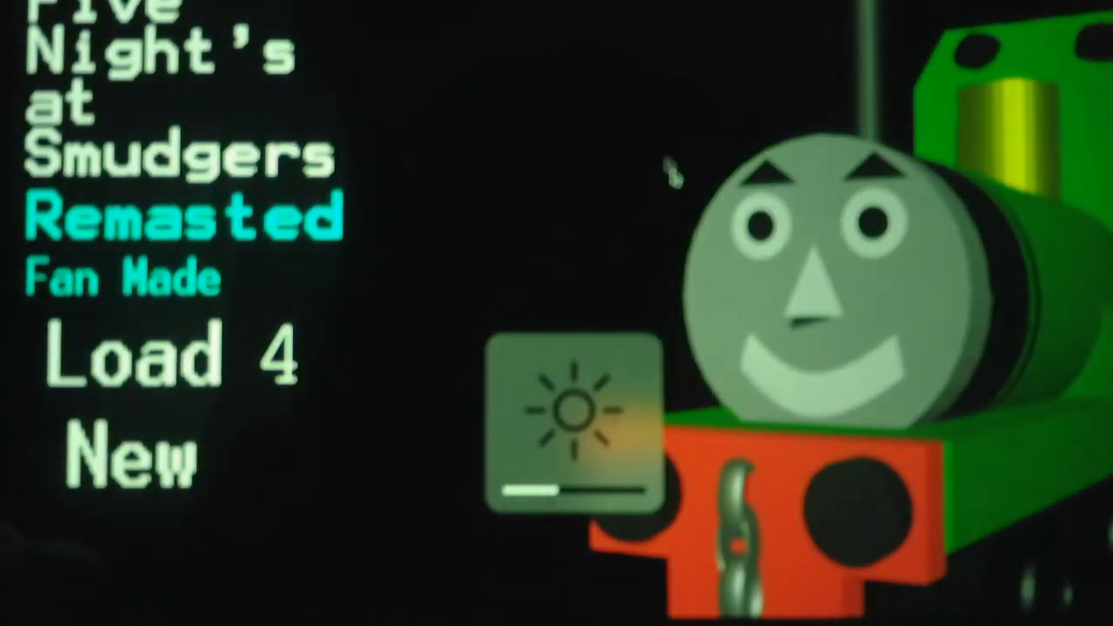
Step: Load Night 4 again from the title menu, starting in the office at 12AM with full power
left_click(170, 357)
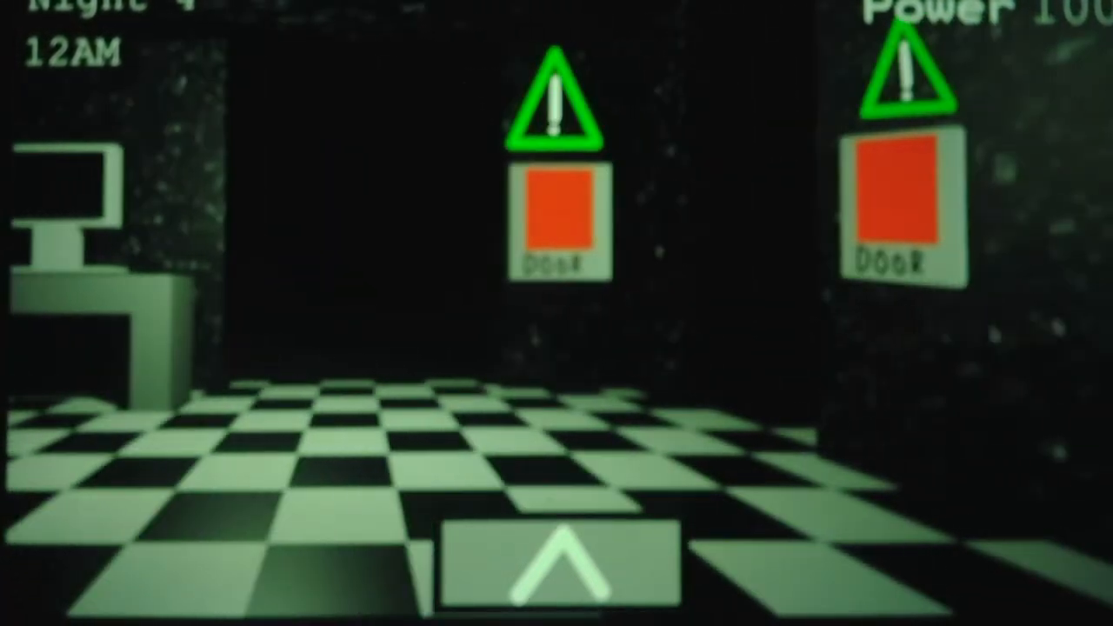
Step: With the left door shut, bring up Mine shaft 2 and check the Lock/Unlock Mine button
left_click(556, 212)
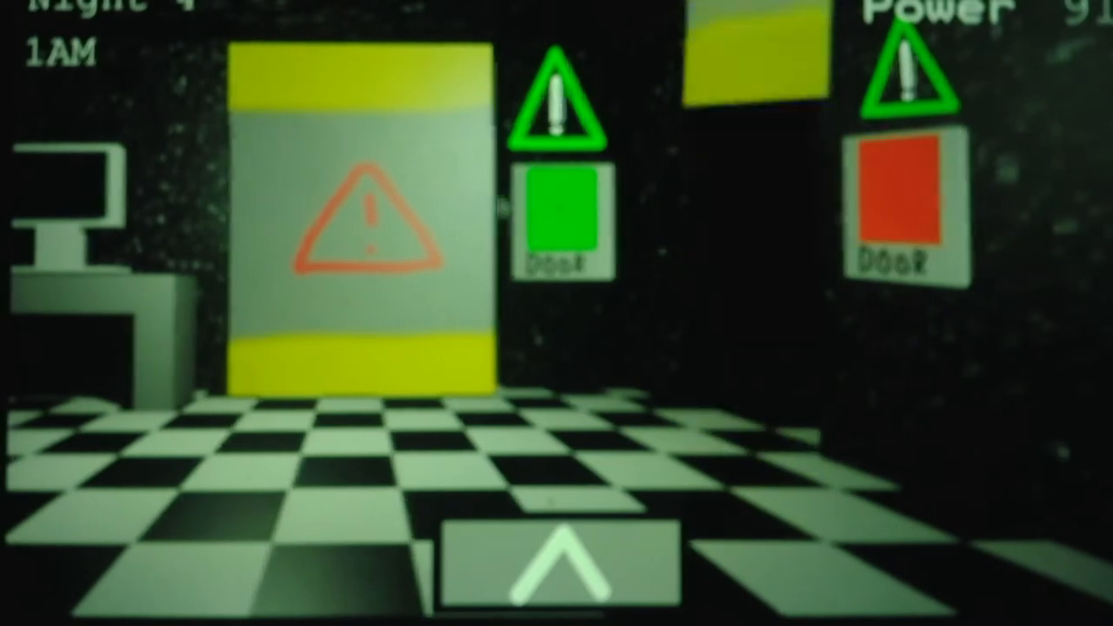
left_click(563, 217)
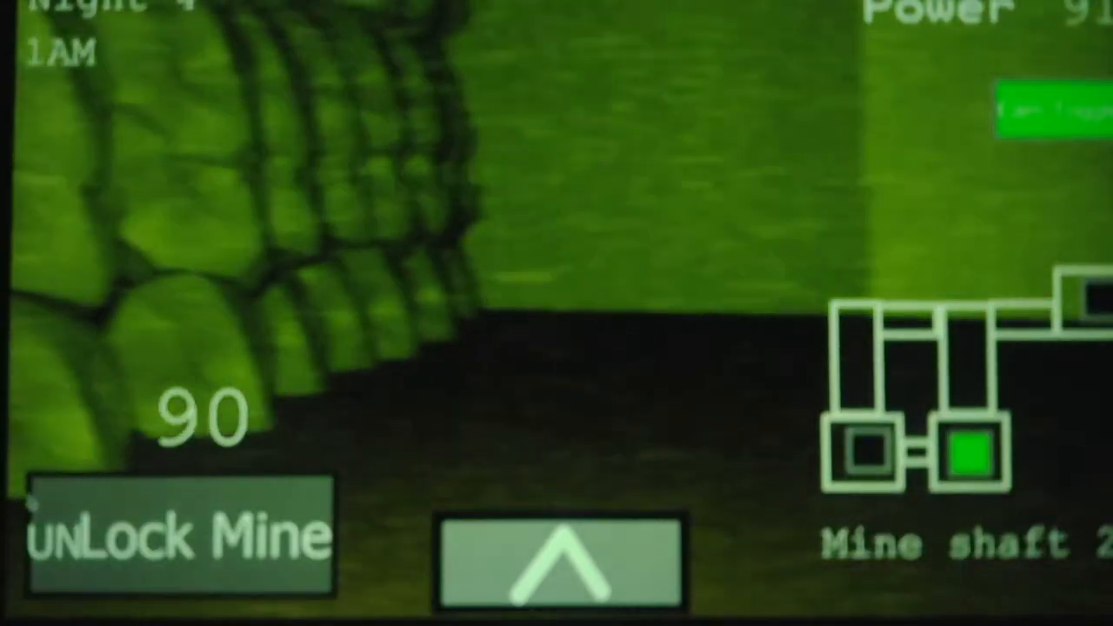
left_click(181, 534)
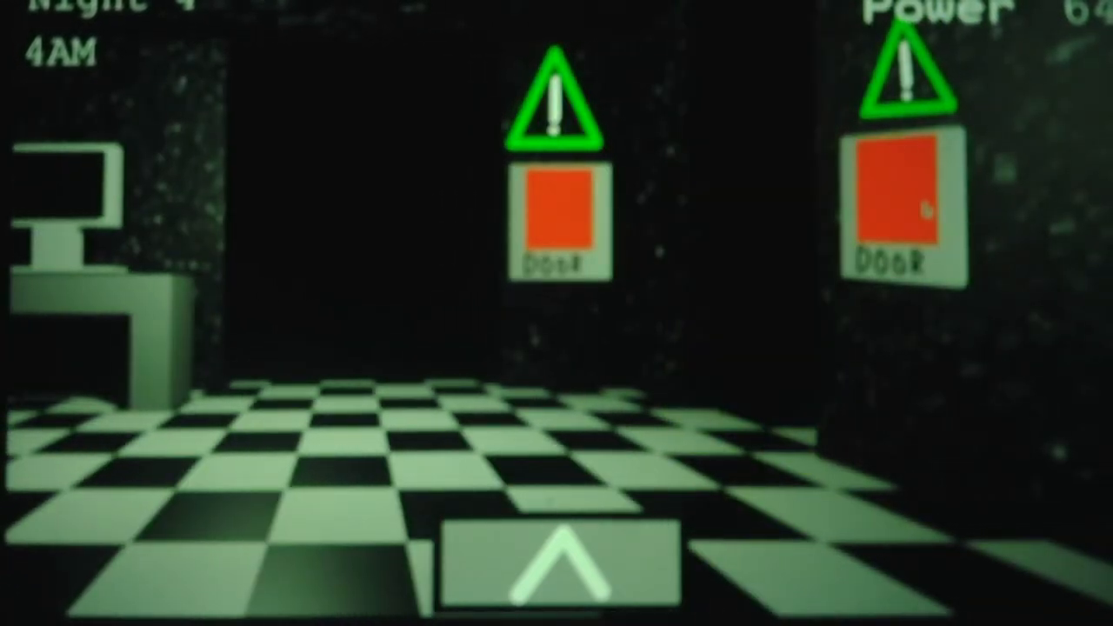
Step: Close an office door, switch to Mine shaft 2 and lock the mine
left_click(557, 213)
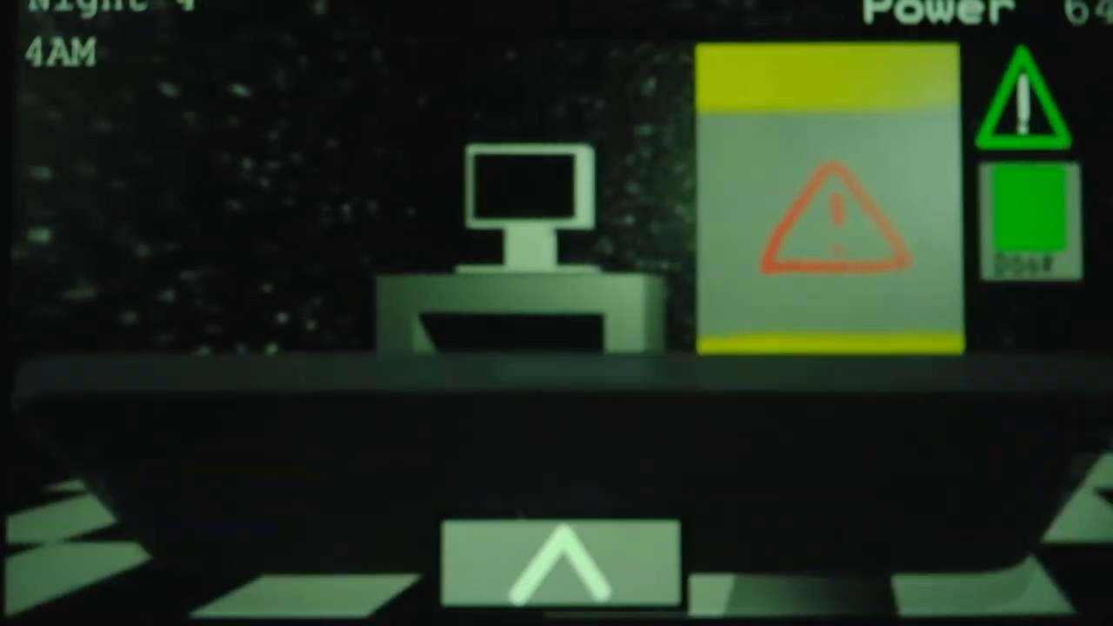
left_click(557, 565)
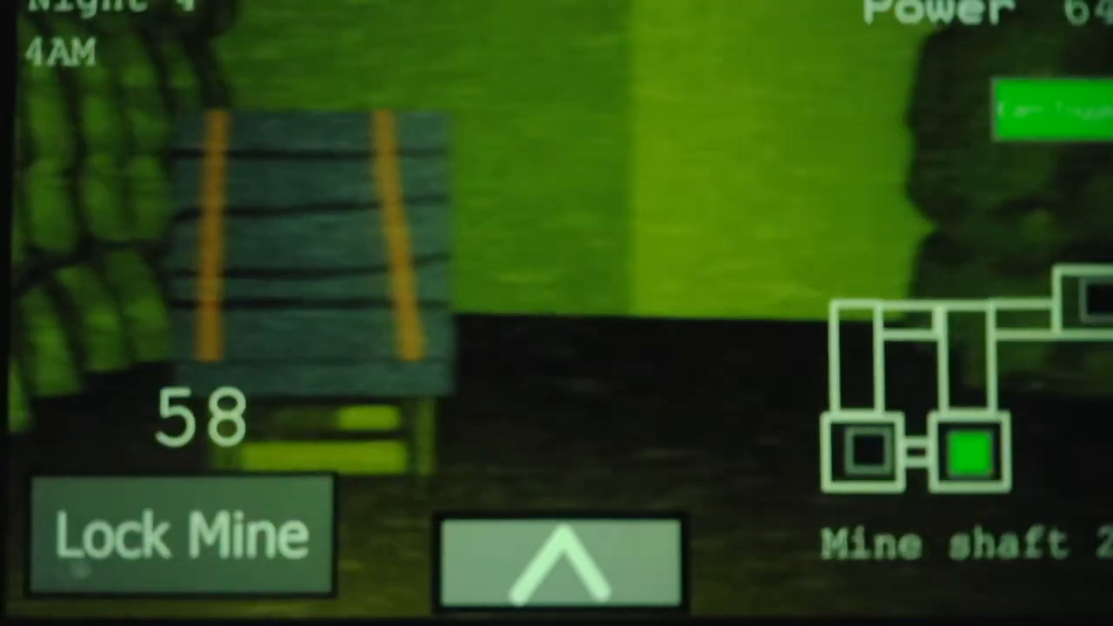
left_click(181, 532)
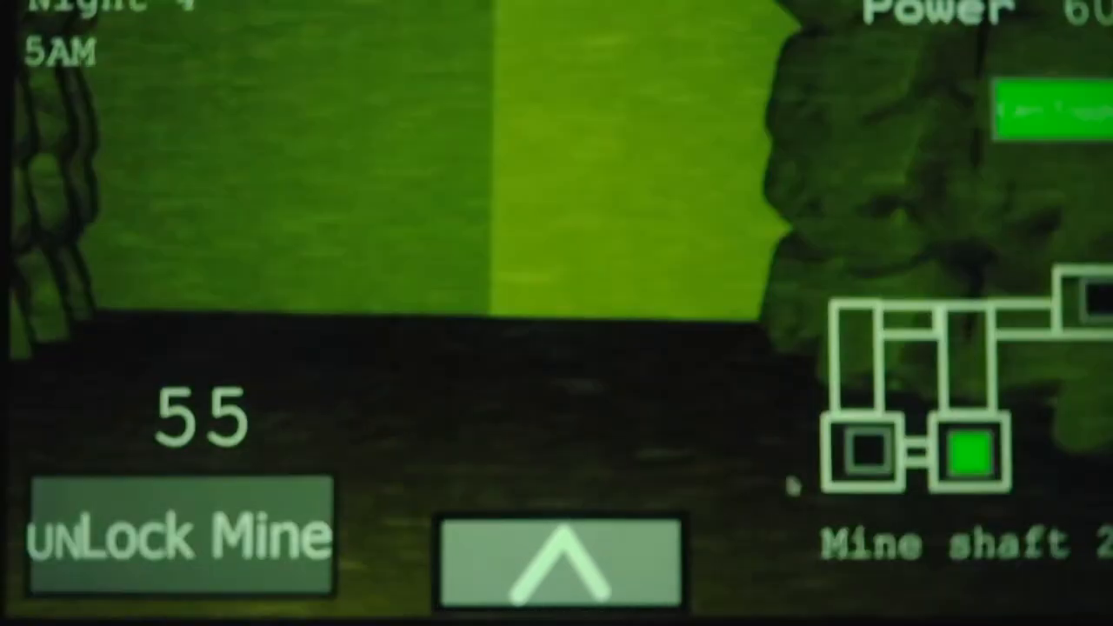
Step: Leave the camera at 5AM and reopen the right-hand office door
left_click(177, 535)
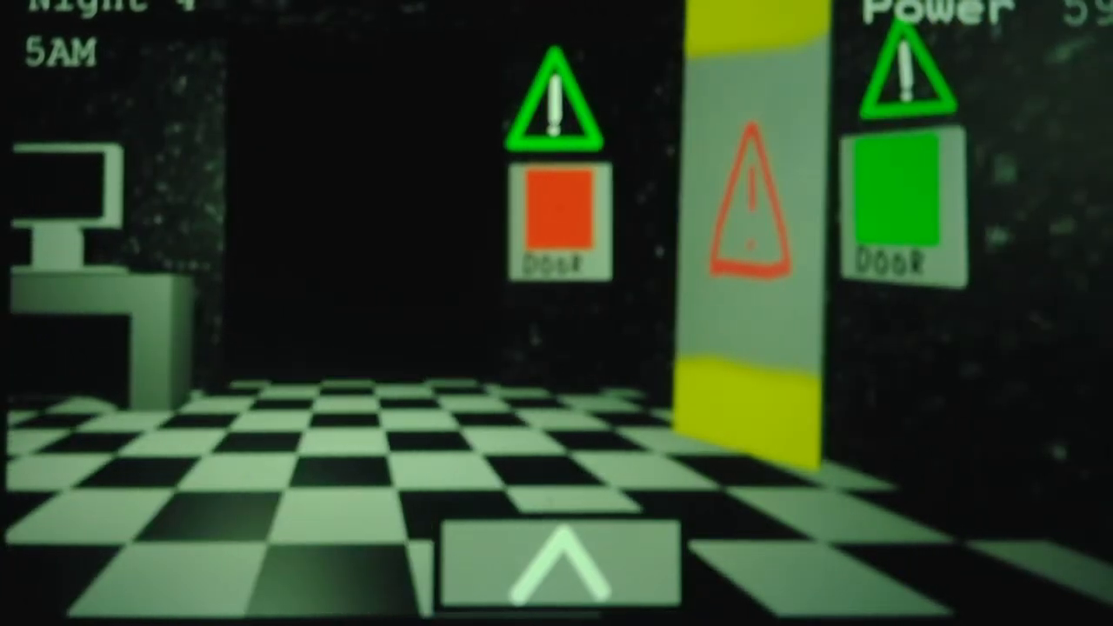
left_click(901, 200)
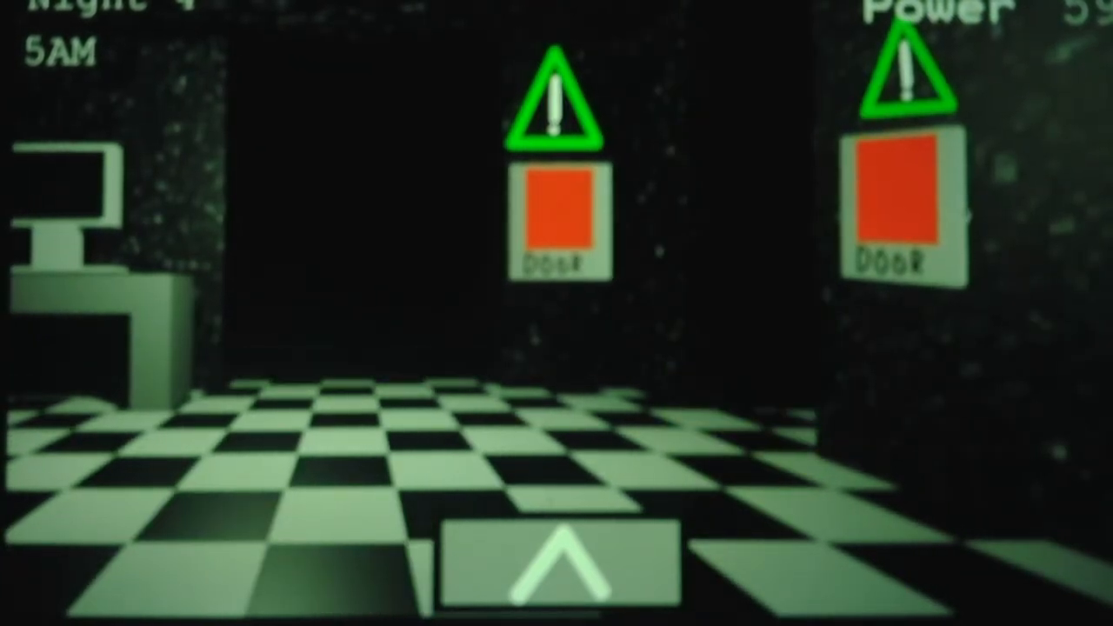